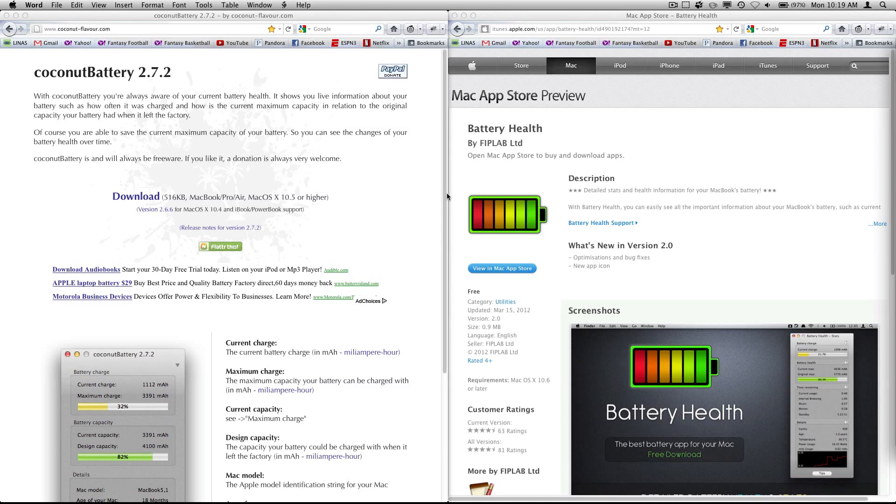
{"action": "mouse_move", "coordinate": [200, 211]}
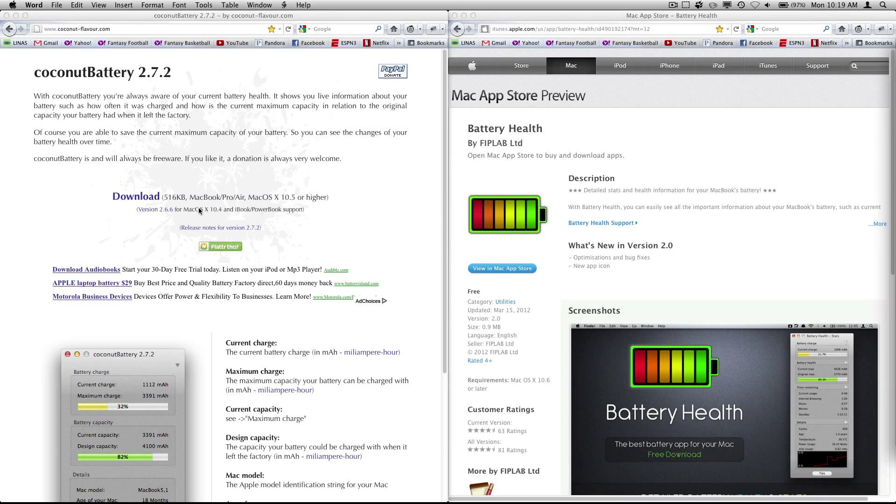
{"action": "mouse_move", "coordinate": [213, 222]}
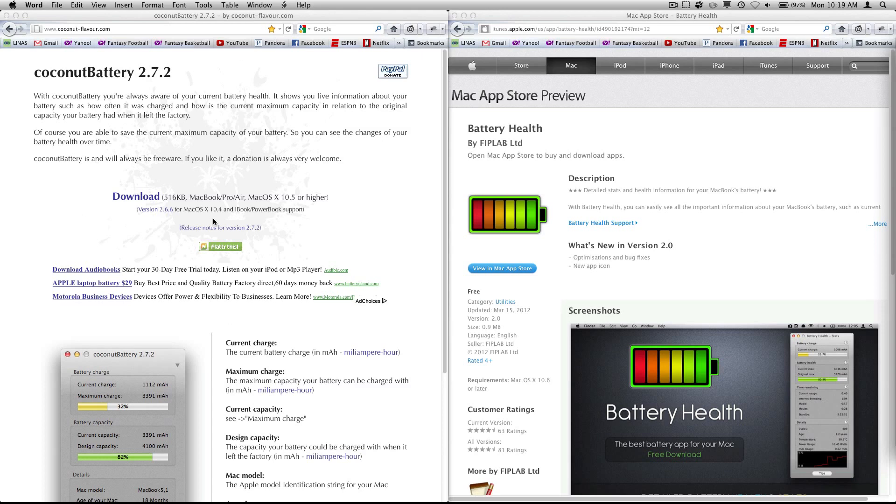
{"action": "mouse_move", "coordinate": [569, 197]}
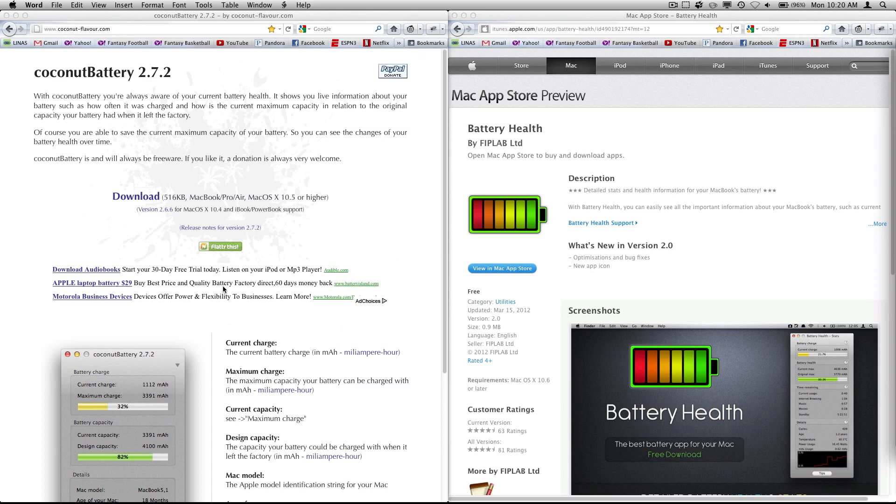
{"action": "mouse_move", "coordinate": [752, 239]}
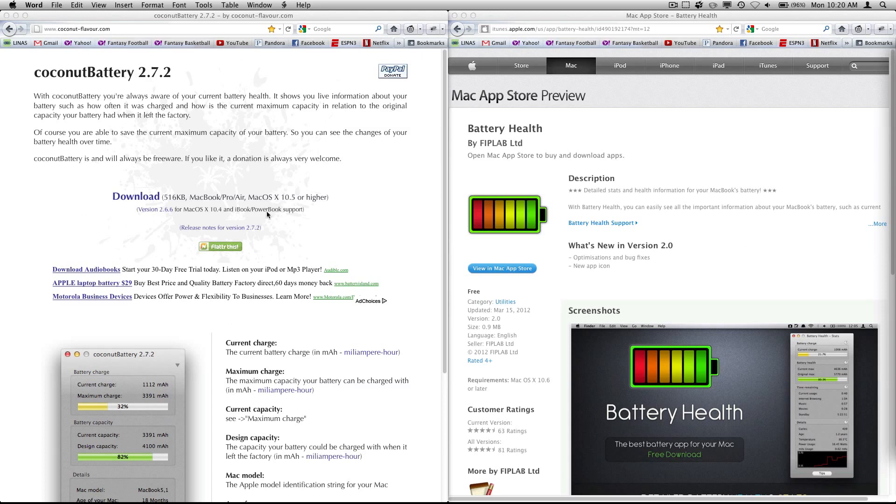
{"action": "mouse_move", "coordinate": [261, 215]}
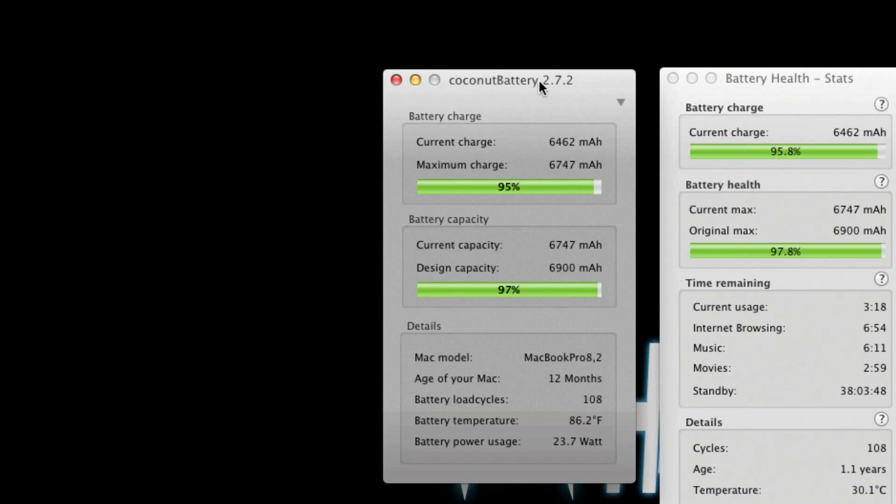
{"action": "mouse_move", "coordinate": [592, 114]}
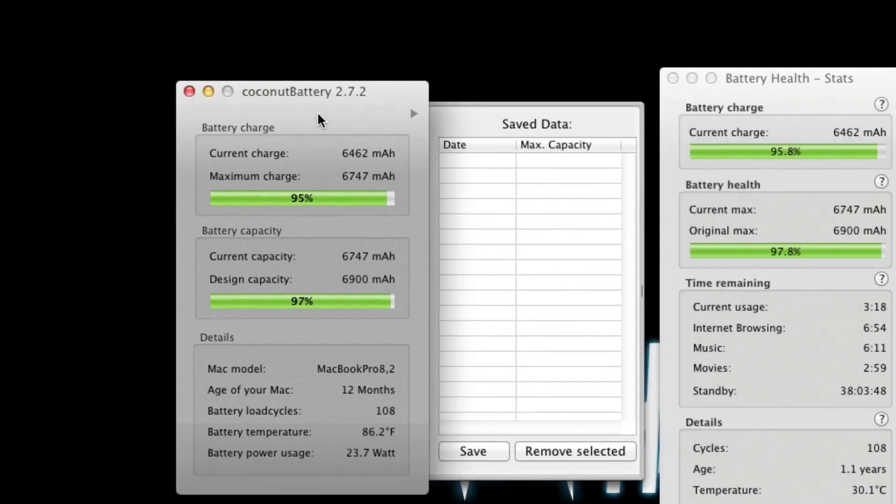
- Save today's 97% (6747 mAh) capacity snapshot to history and hide the history panel
{"action": "left_click", "coordinate": [473, 452]}
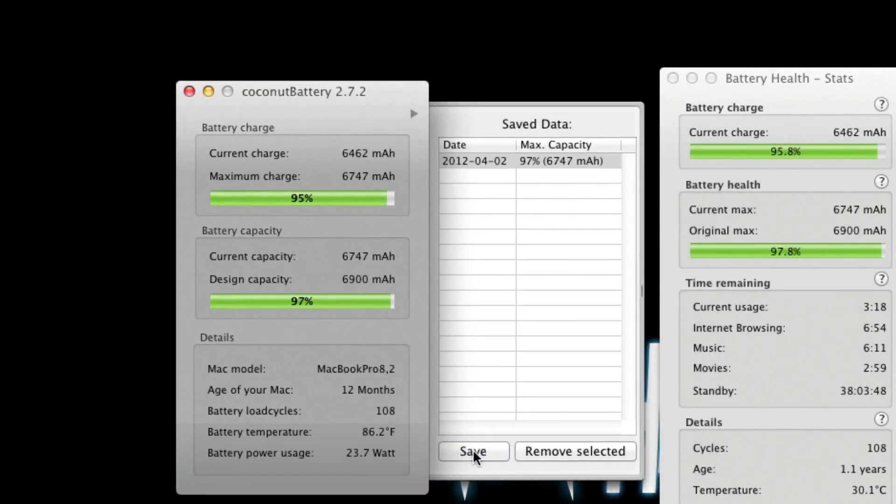
{"action": "mouse_move", "coordinate": [580, 166]}
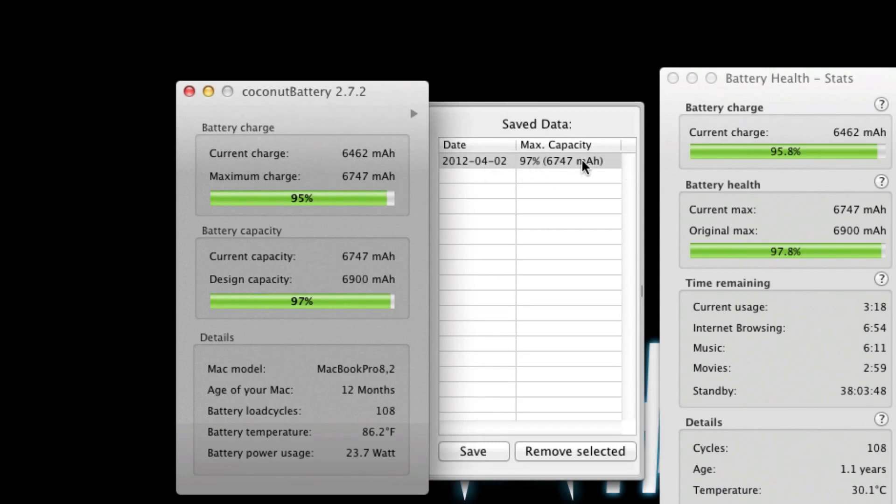
{"action": "mouse_move", "coordinate": [579, 475]}
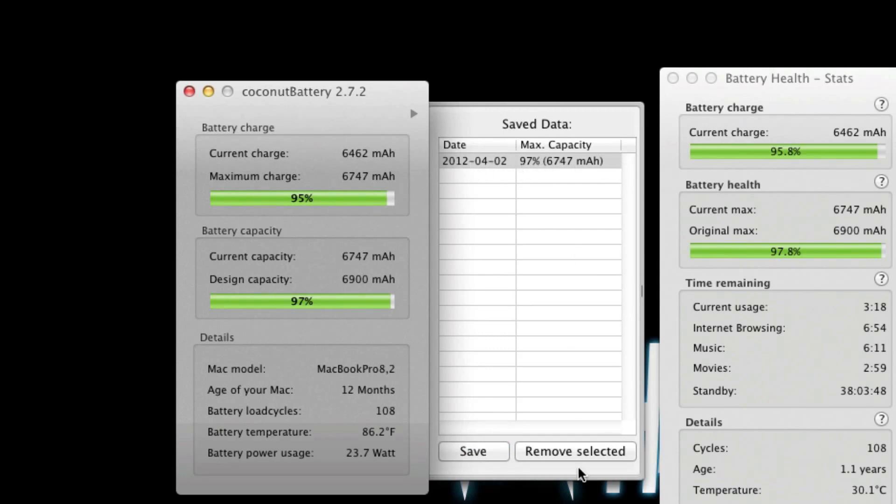
{"action": "left_click", "coordinate": [575, 452]}
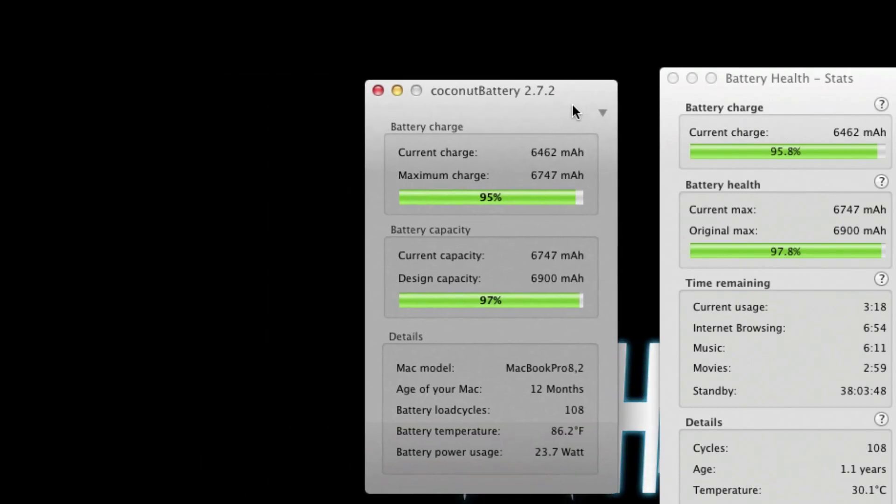
- Position the coconutBattery window beside the Battery Health Stats window for comparison
{"action": "left_click_drag", "start_coordinate": [492, 91], "coordinate": [514, 78]}
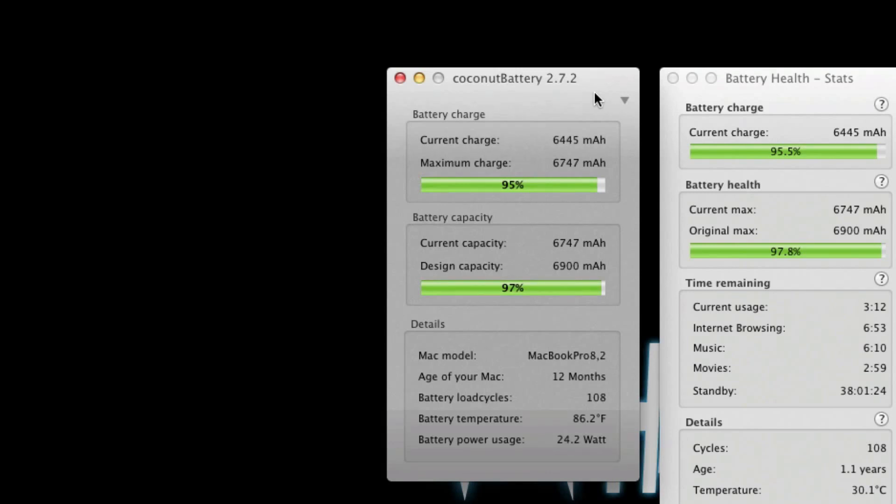
{"action": "mouse_move", "coordinate": [595, 366]}
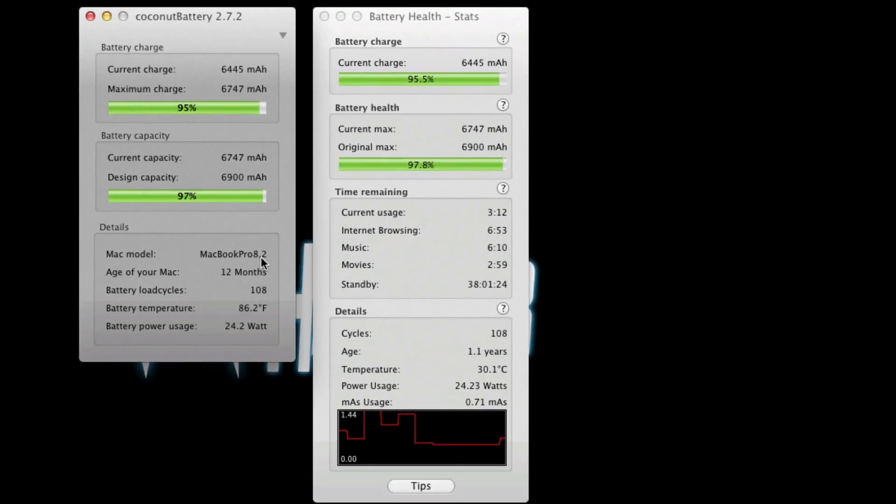
{"action": "mouse_move", "coordinate": [499, 15]}
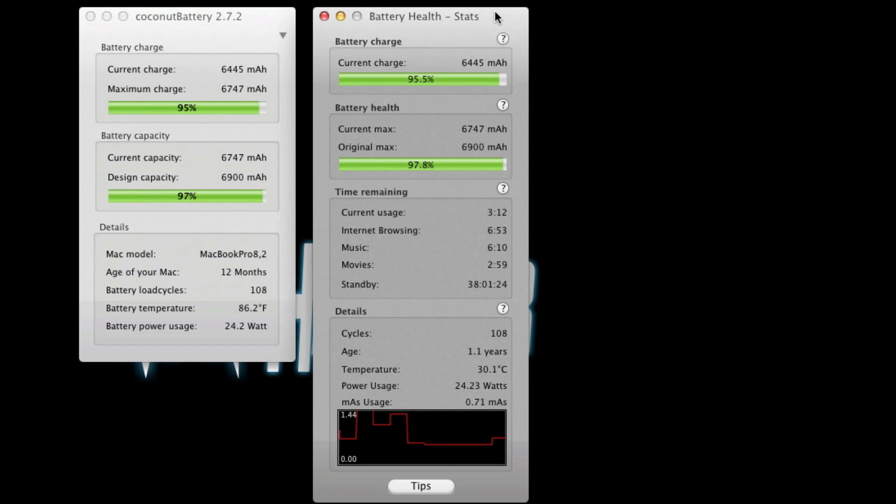
{"action": "mouse_move", "coordinate": [424, 495]}
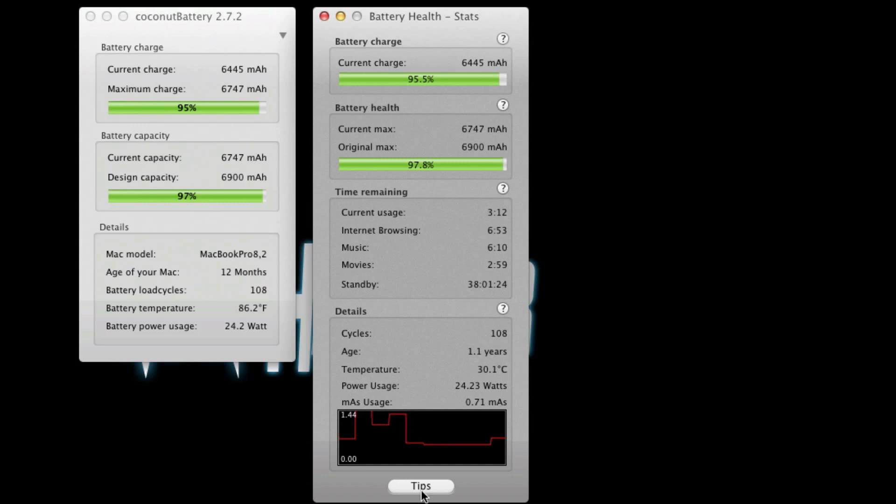
{"action": "mouse_move", "coordinate": [427, 493]}
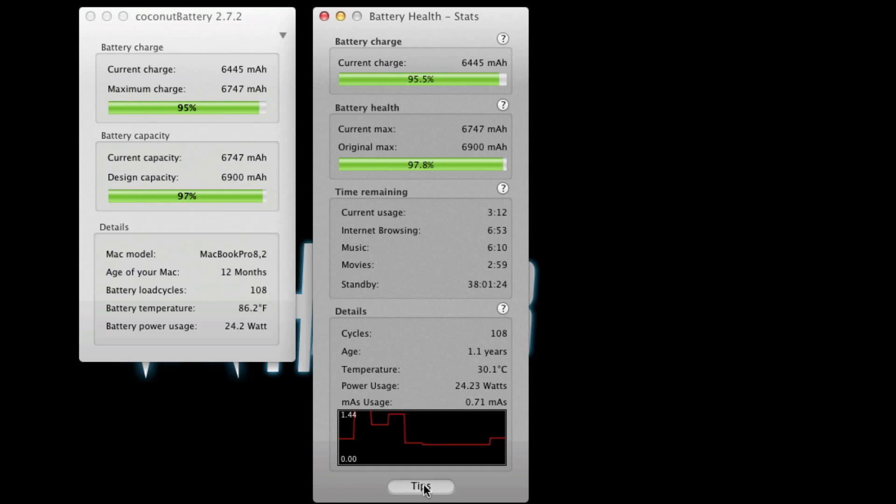
{"action": "left_click", "coordinate": [420, 486]}
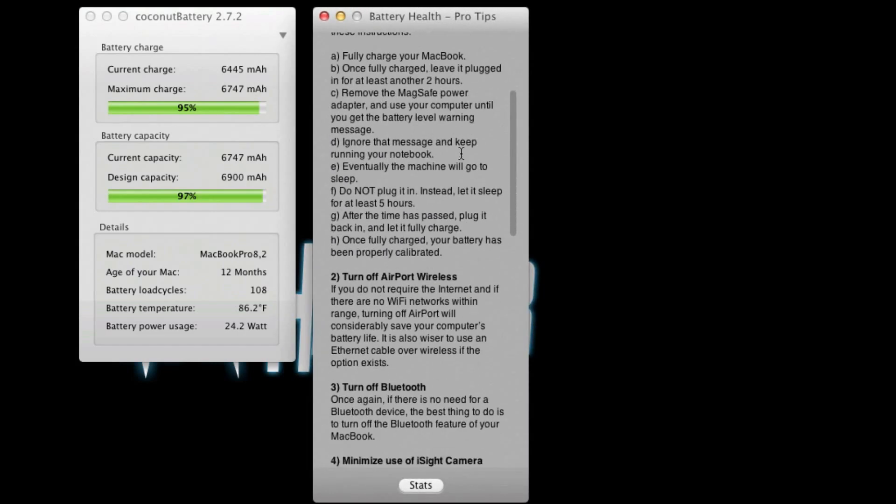
{"action": "scroll", "scroll_direction": "down", "scroll_amount": 3}
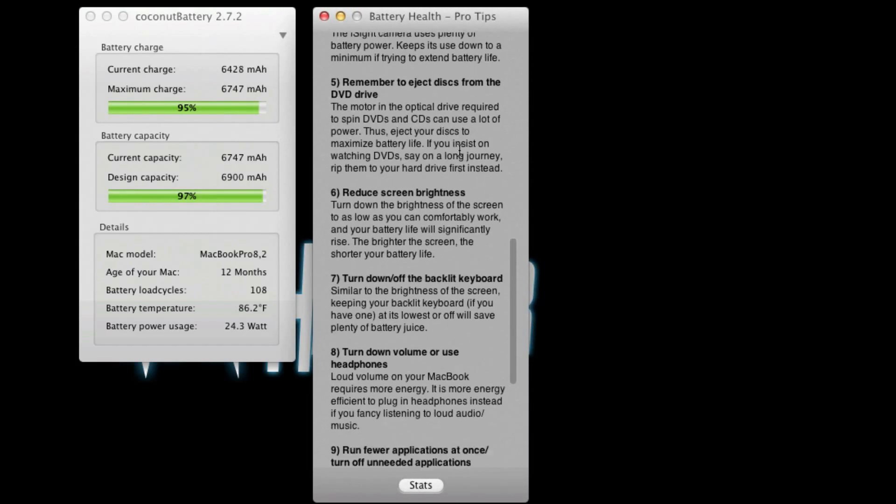
{"action": "scroll", "scroll_direction": "down", "scroll_amount": 3}
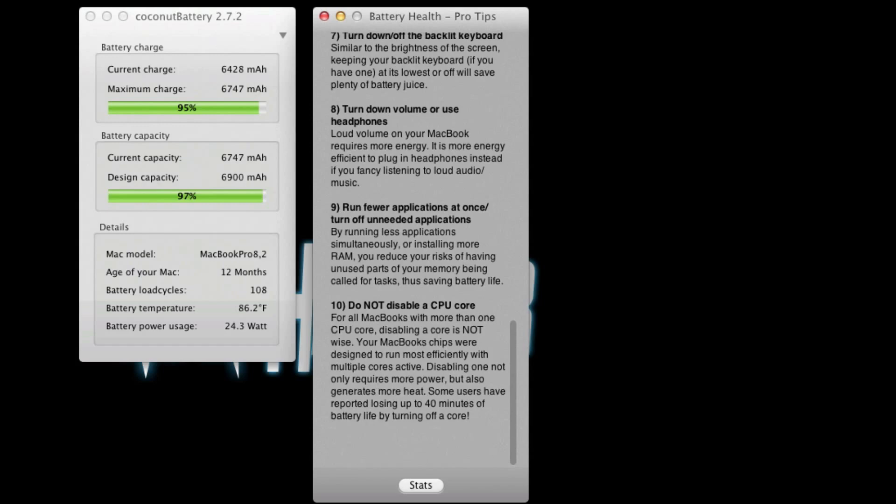
{"action": "left_click", "coordinate": [420, 485]}
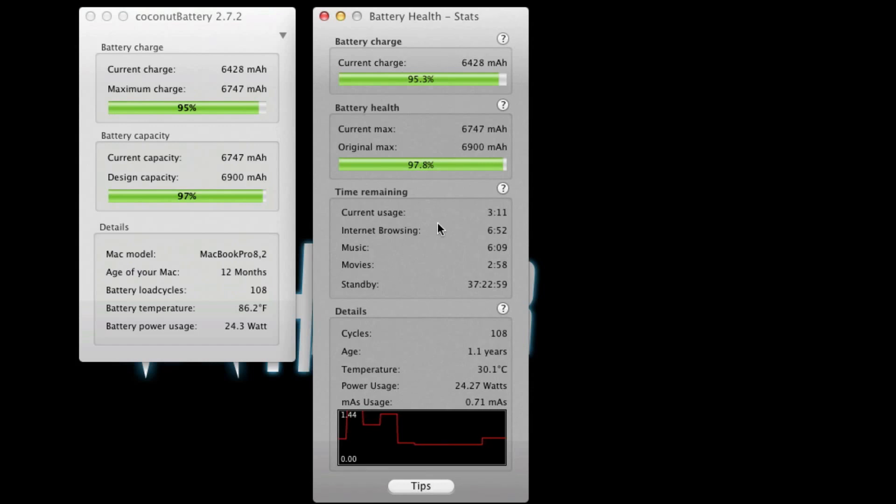
{"action": "mouse_move", "coordinate": [473, 235]}
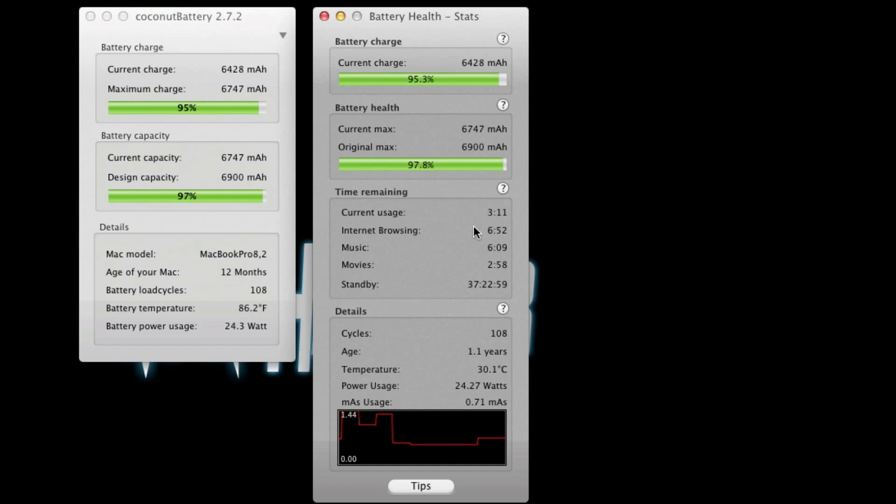
{"action": "mouse_move", "coordinate": [432, 87]}
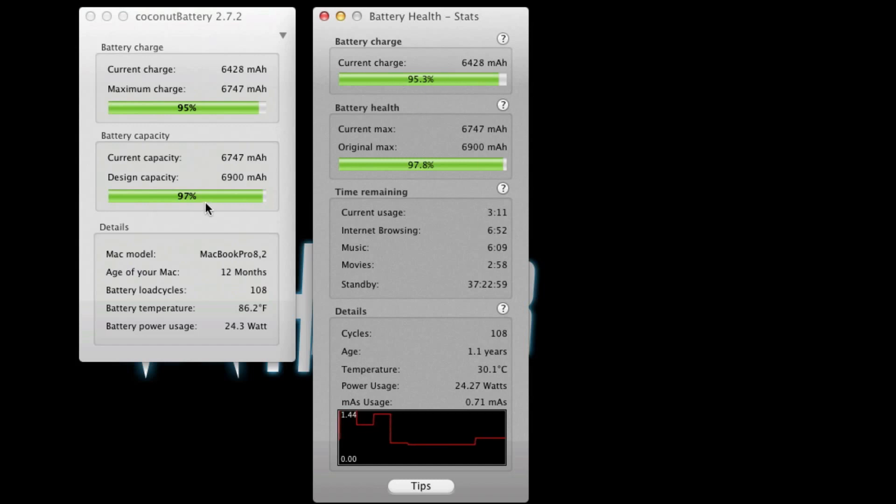
{"action": "mouse_move", "coordinate": [415, 308]}
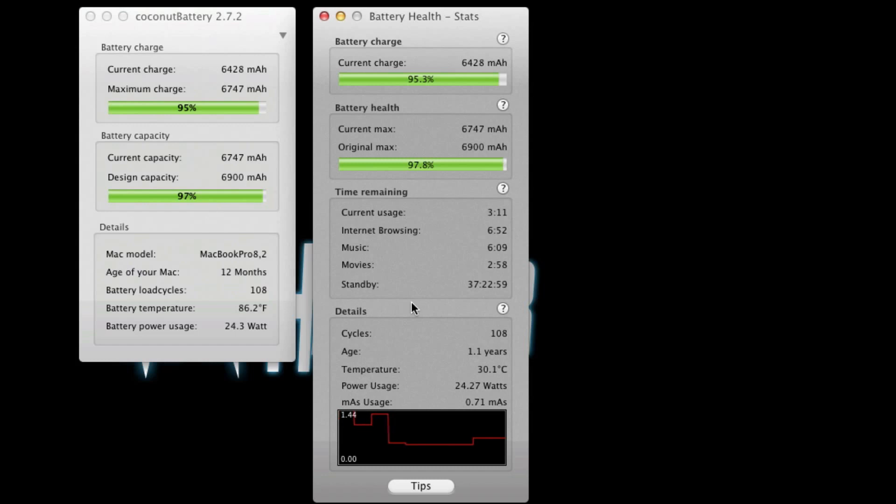
{"action": "mouse_move", "coordinate": [414, 323]}
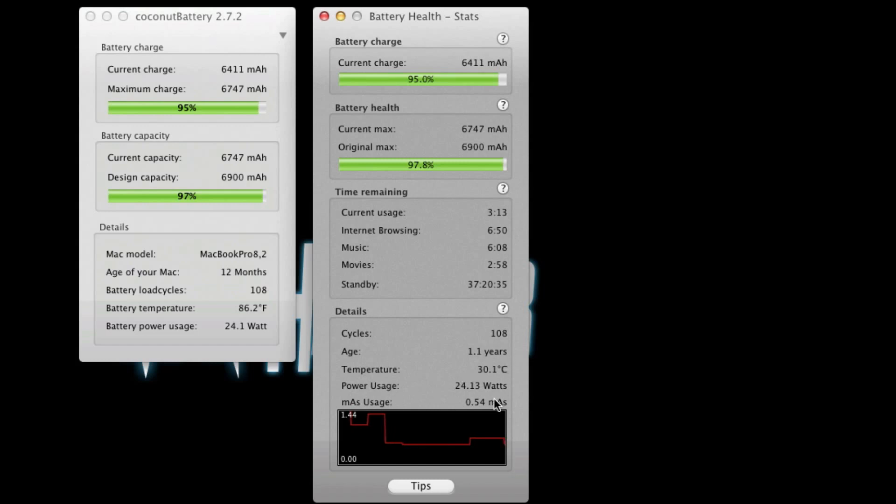
{"action": "mouse_move", "coordinate": [409, 449]}
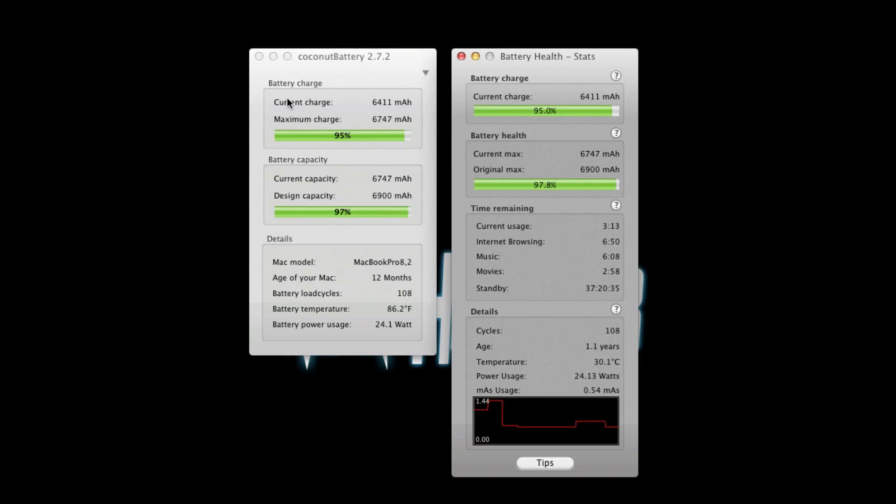
{"action": "mouse_move", "coordinate": [498, 163]}
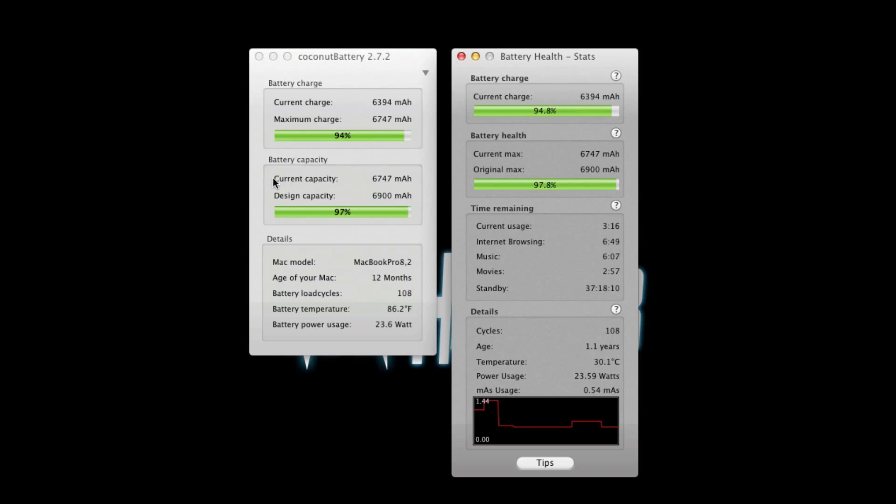
{"action": "mouse_move", "coordinate": [320, 128]}
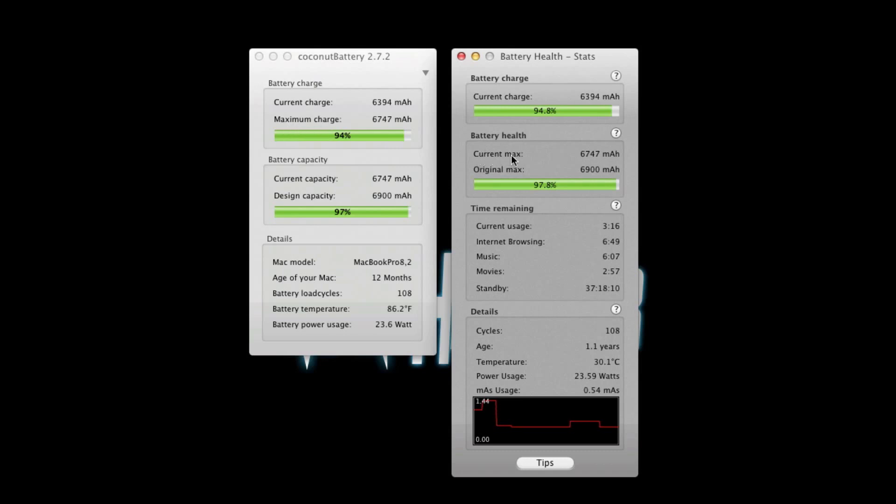
{"action": "mouse_move", "coordinate": [514, 154]}
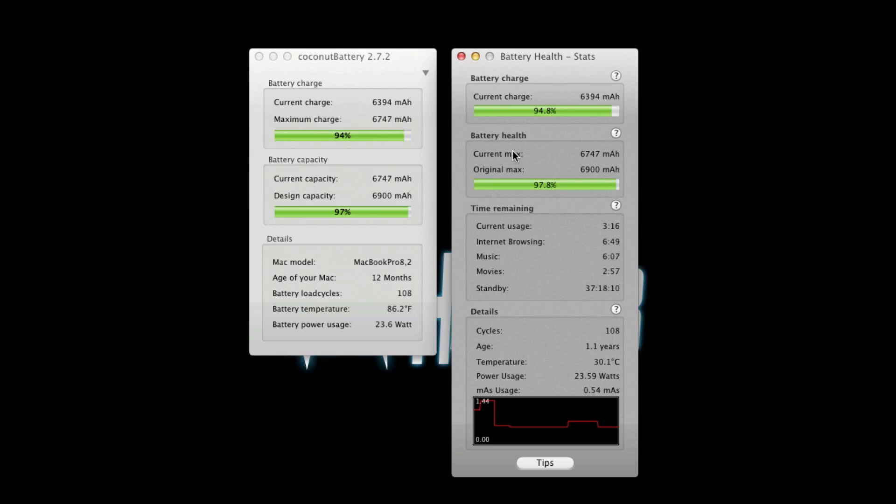
{"action": "mouse_move", "coordinate": [526, 173]}
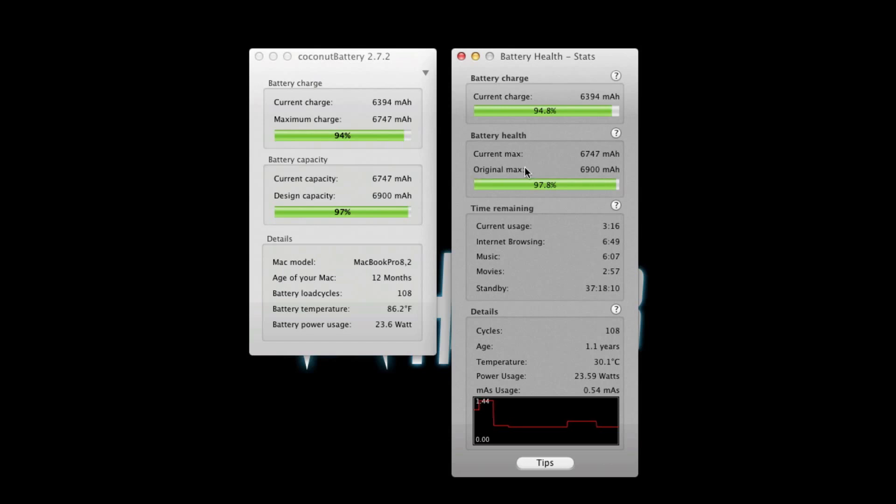
{"action": "mouse_move", "coordinate": [338, 205]}
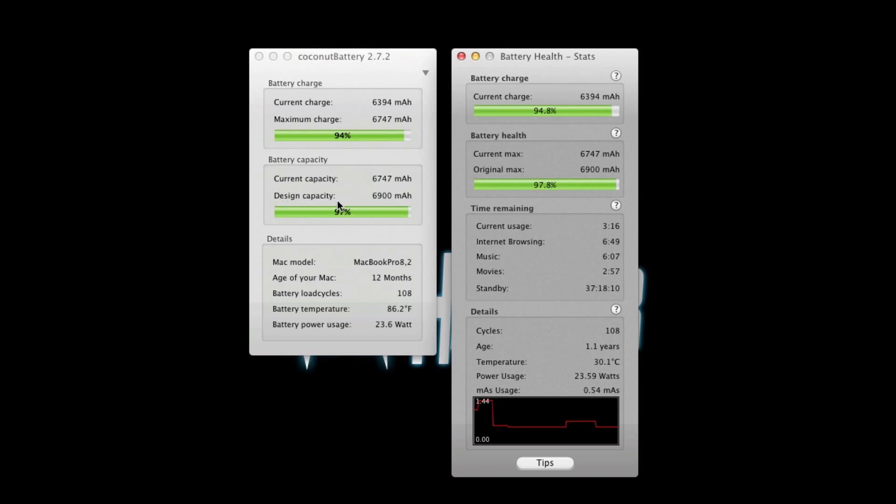
{"action": "mouse_move", "coordinate": [360, 229]}
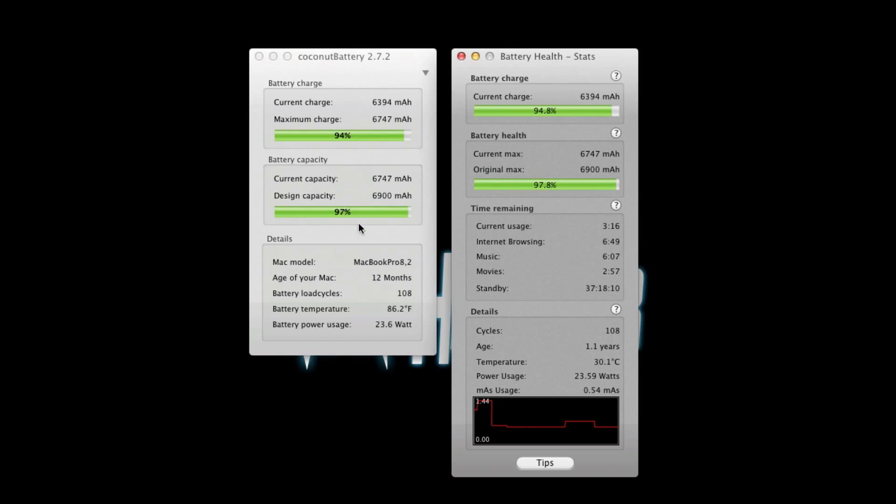
{"action": "mouse_move", "coordinate": [454, 338]}
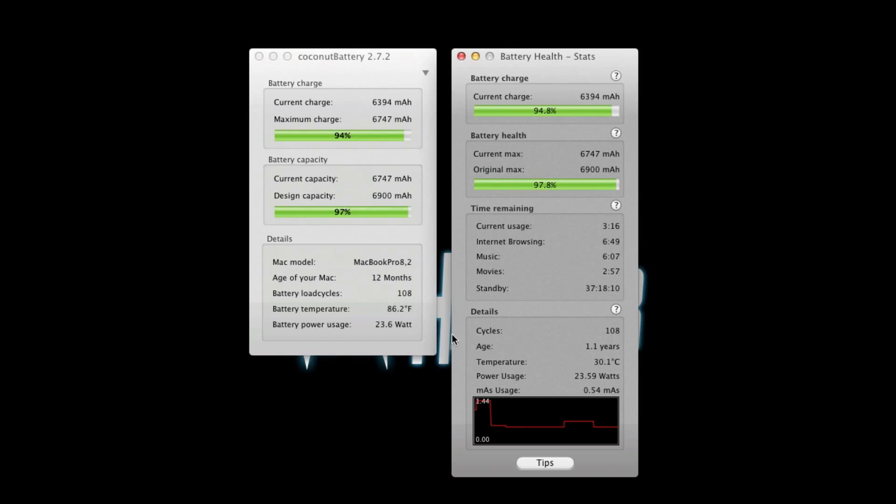
{"action": "mouse_move", "coordinate": [318, 302]}
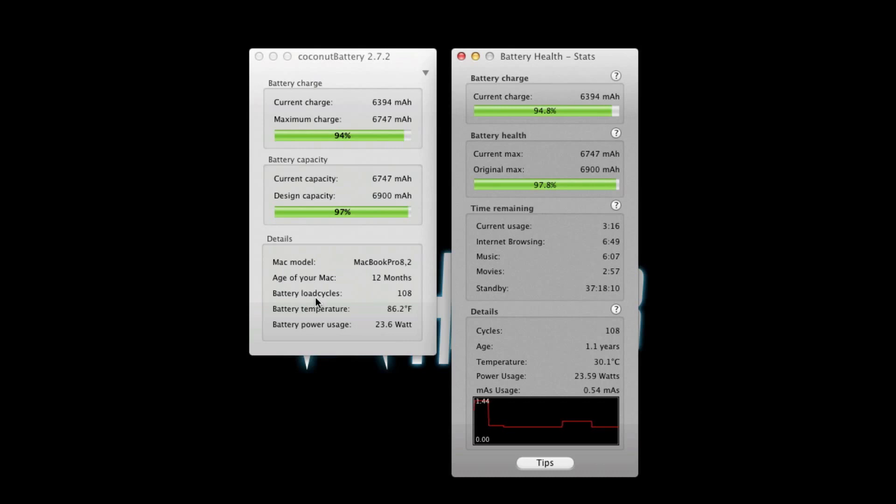
{"action": "mouse_move", "coordinate": [635, 356]}
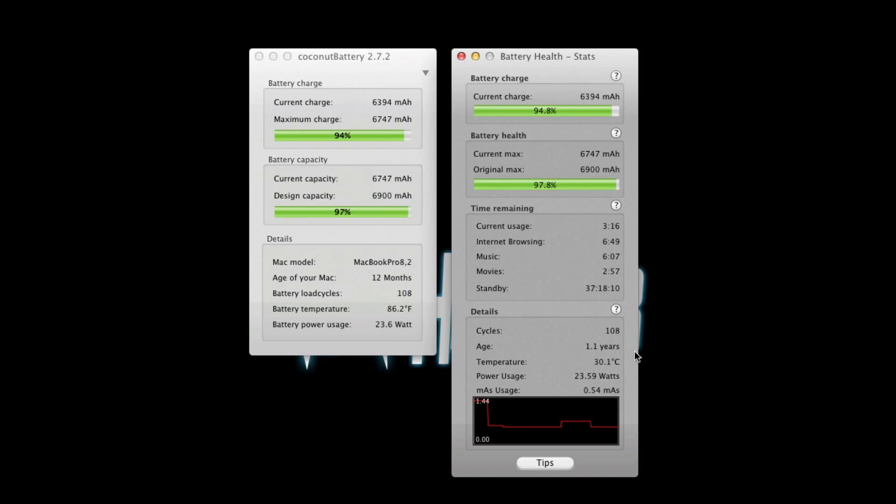
{"action": "mouse_move", "coordinate": [549, 359]}
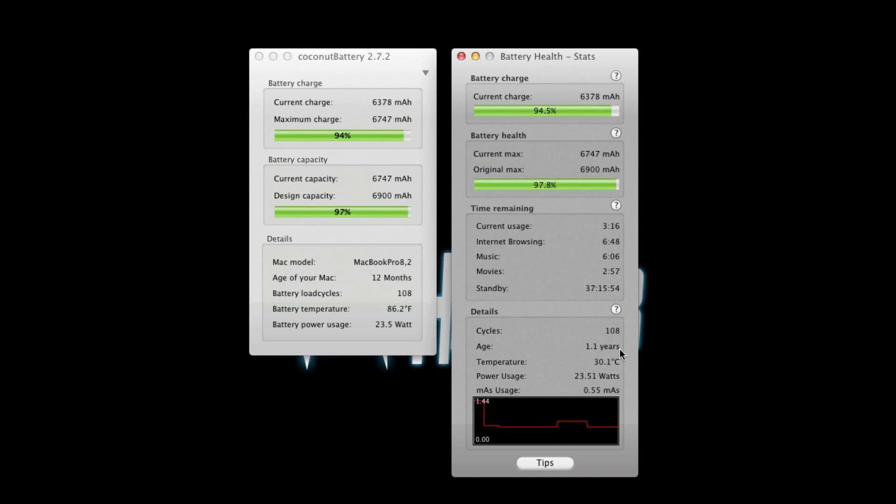
{"action": "mouse_move", "coordinate": [605, 367]}
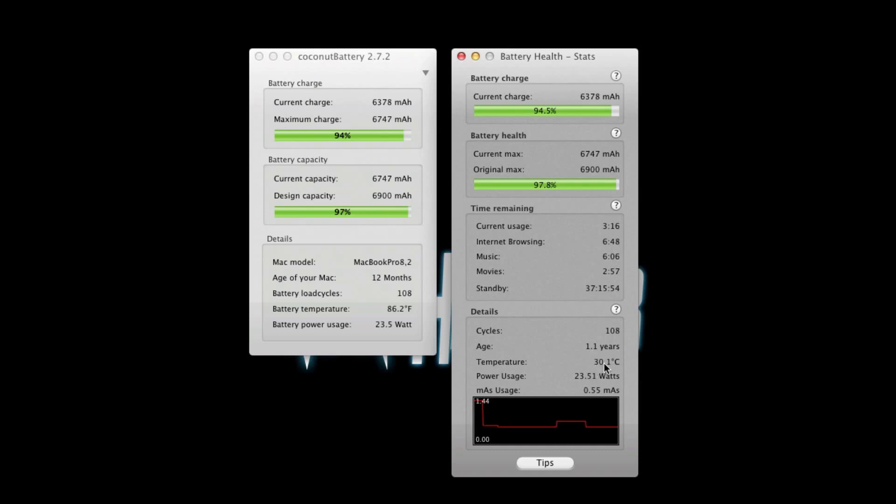
{"action": "mouse_move", "coordinate": [385, 312]}
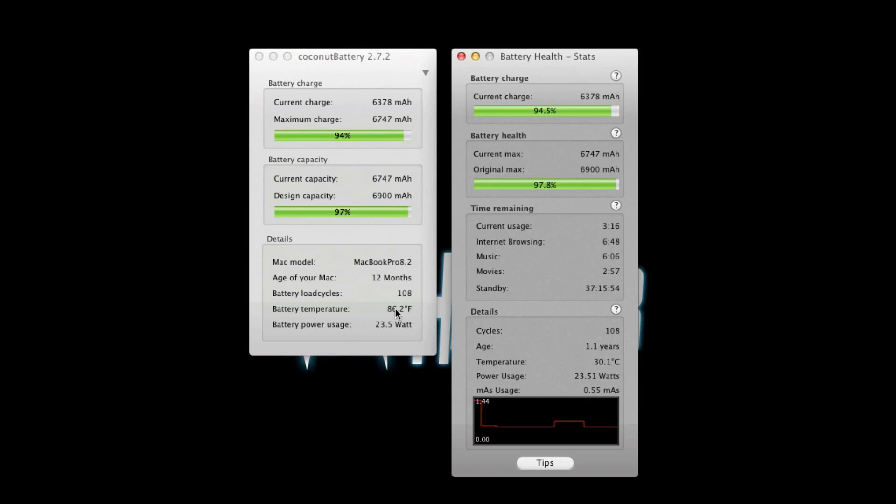
{"action": "mouse_move", "coordinate": [600, 372]}
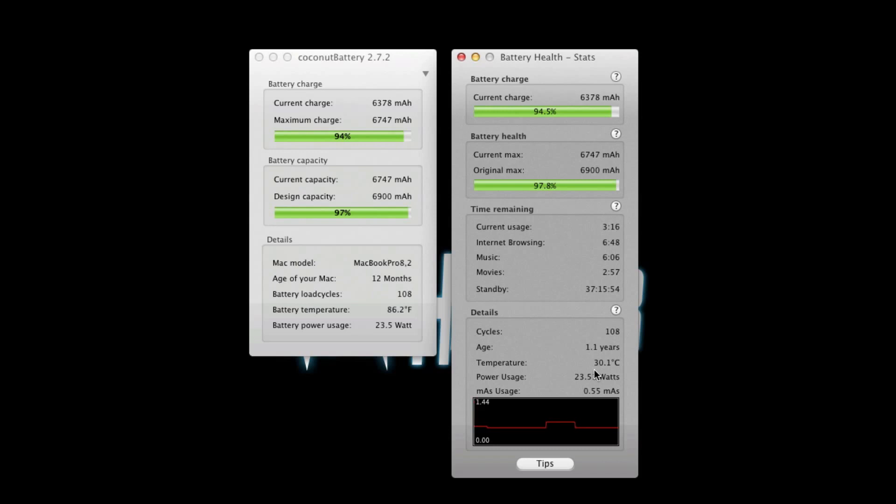
{"action": "mouse_move", "coordinate": [353, 342]}
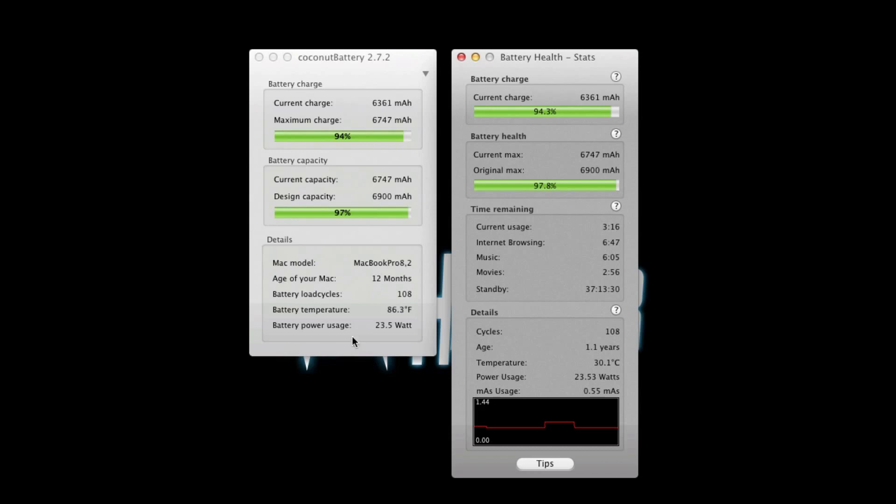
{"action": "mouse_move", "coordinate": [513, 339]}
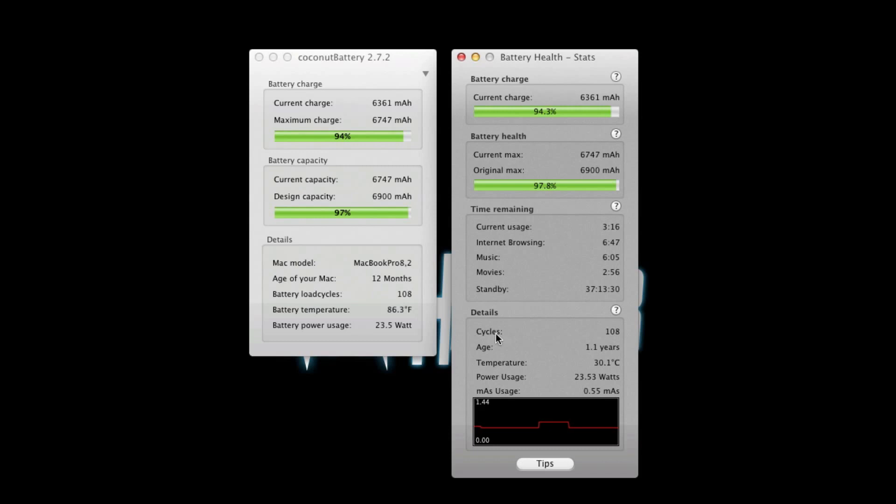
{"action": "mouse_move", "coordinate": [296, 327]}
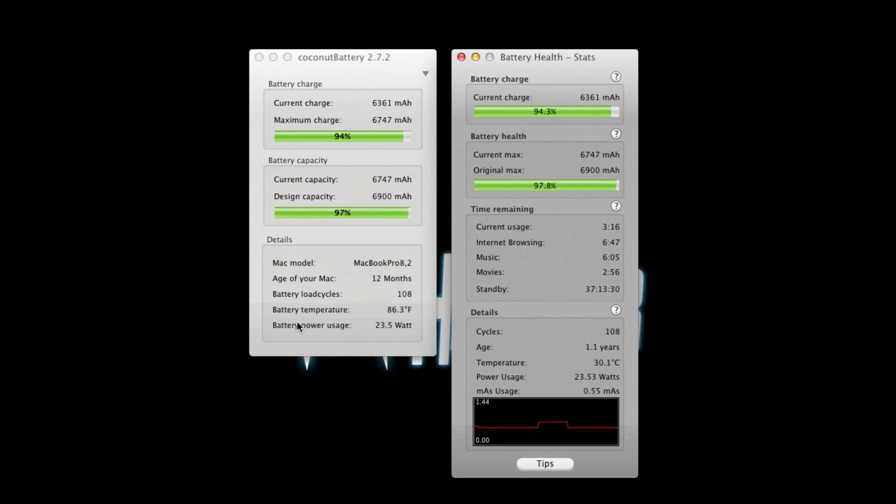
{"action": "mouse_move", "coordinate": [295, 320]}
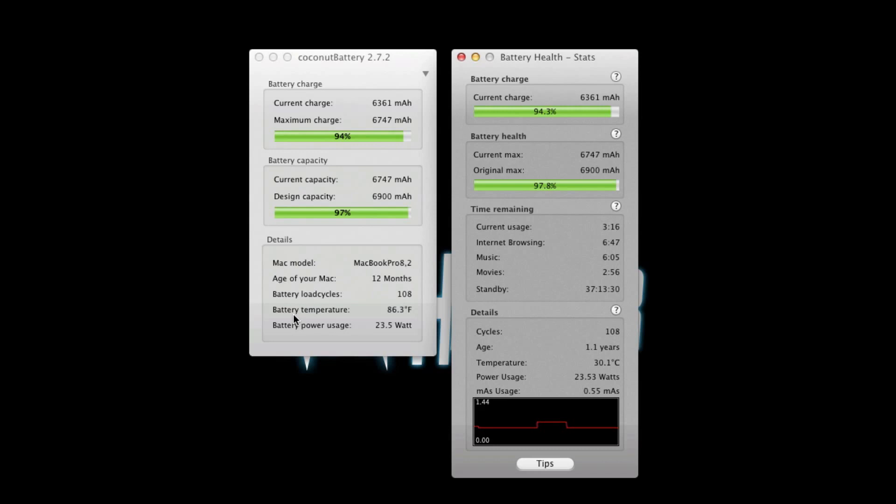